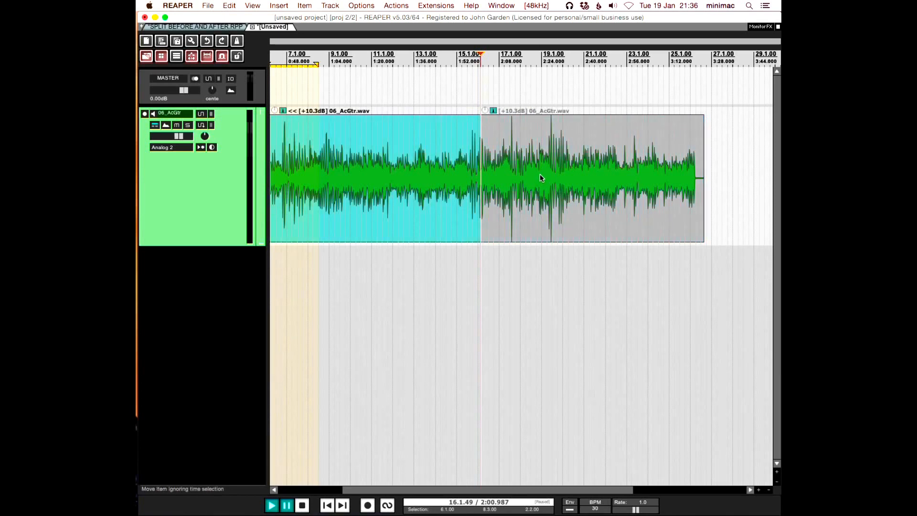
mouse_move(438, 158)
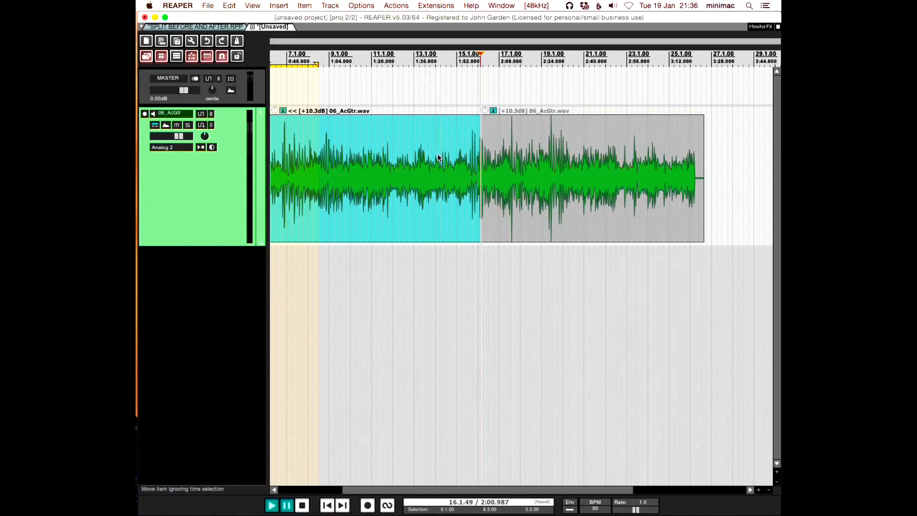
mouse_move(441, 131)
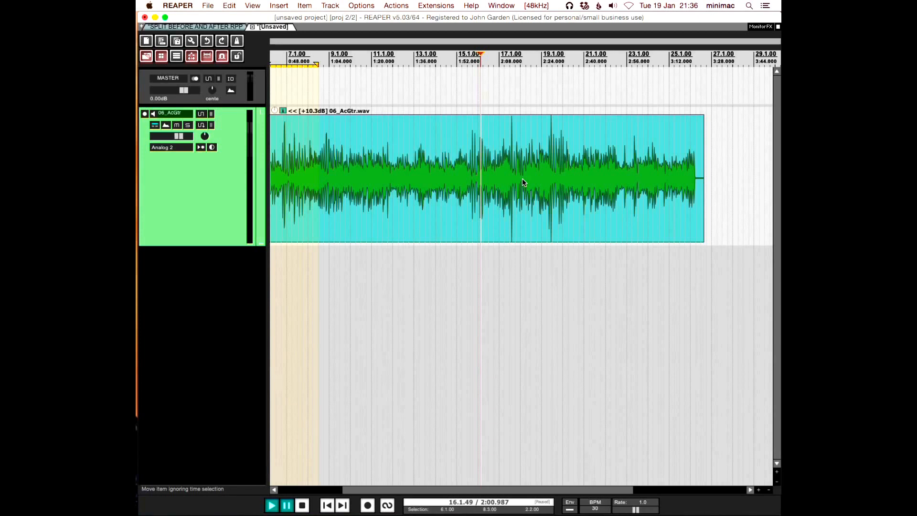
mouse_move(431, 158)
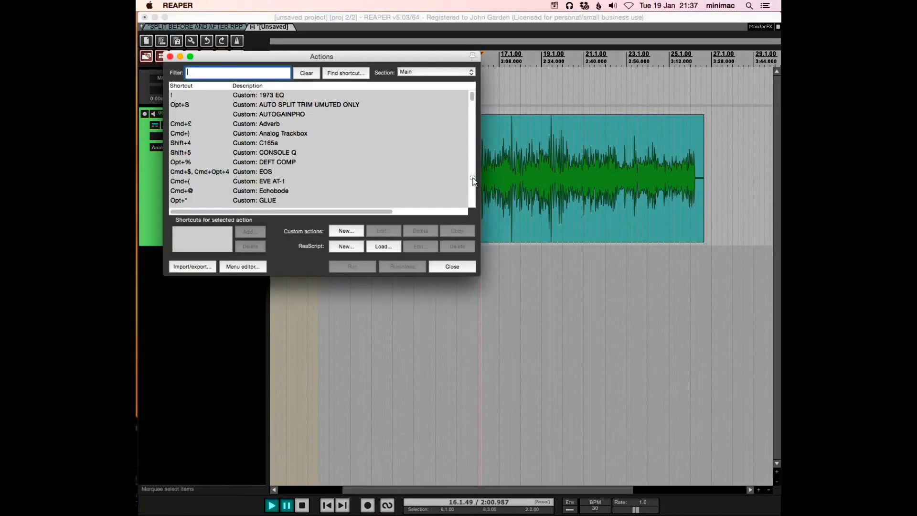
drag(321, 57, 496, 114)
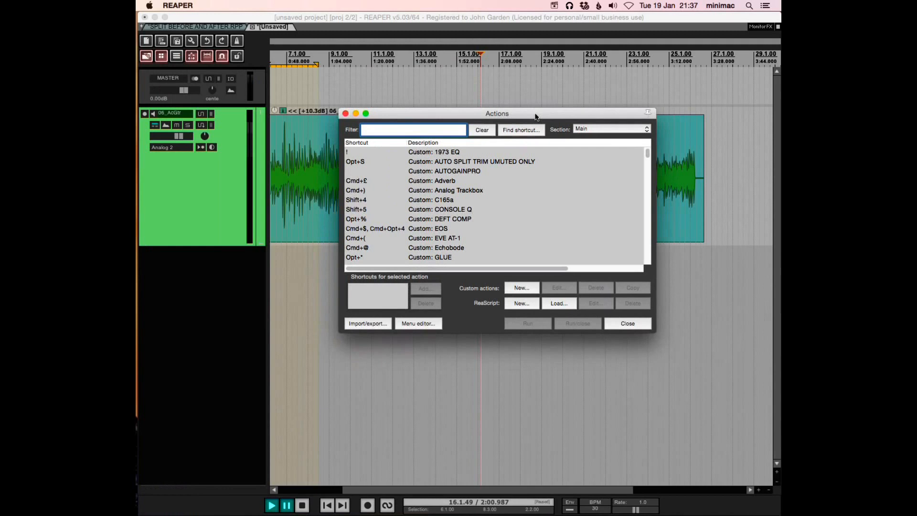
click(463, 260)
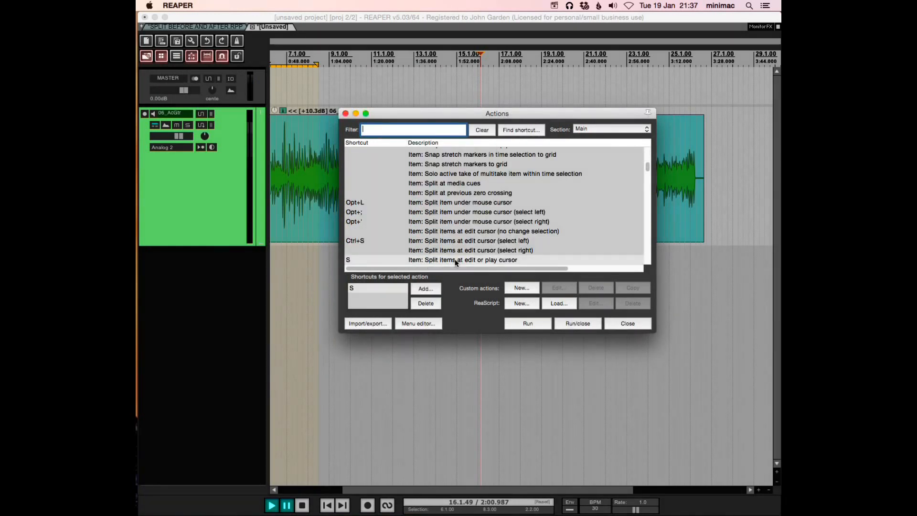
mouse_move(505, 264)
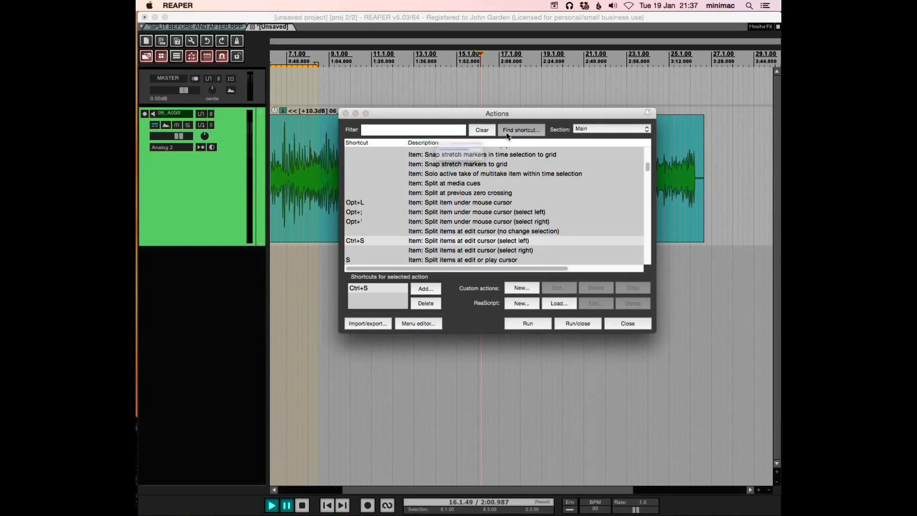
click(519, 129)
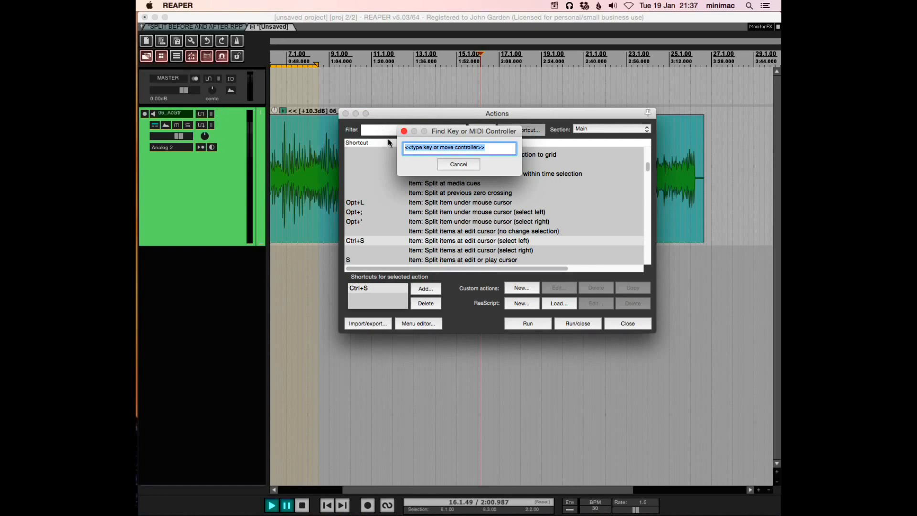
click(459, 163)
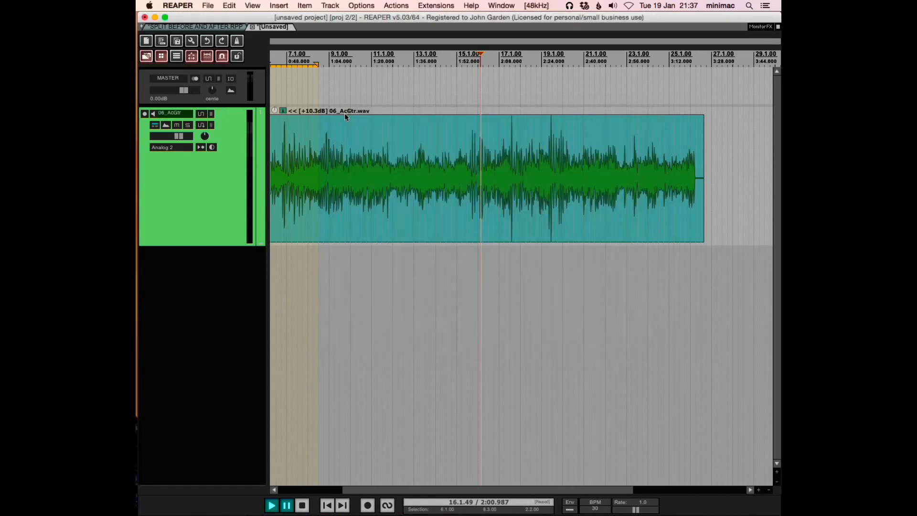
- Set the mouse-modifier context to Media item left click and review the move-edit-cursor-ignoring-snap behaviour
click(506, 251)
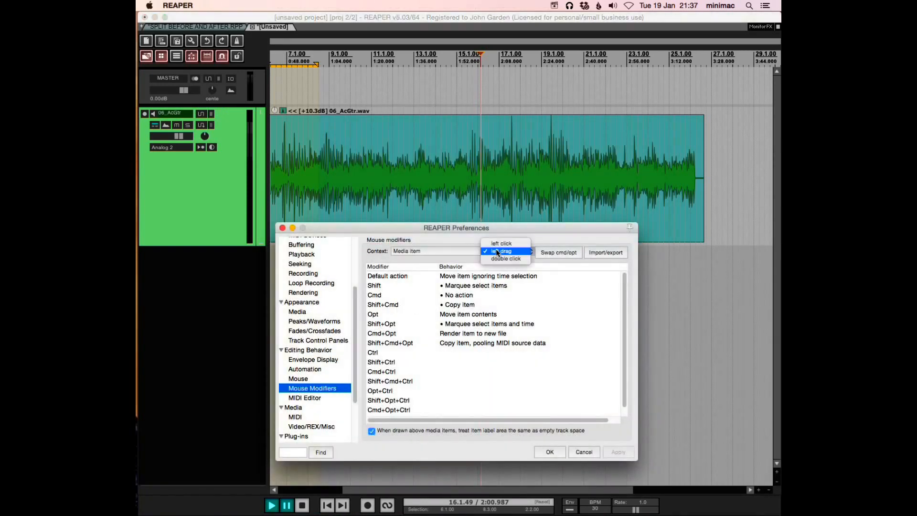
click(500, 244)
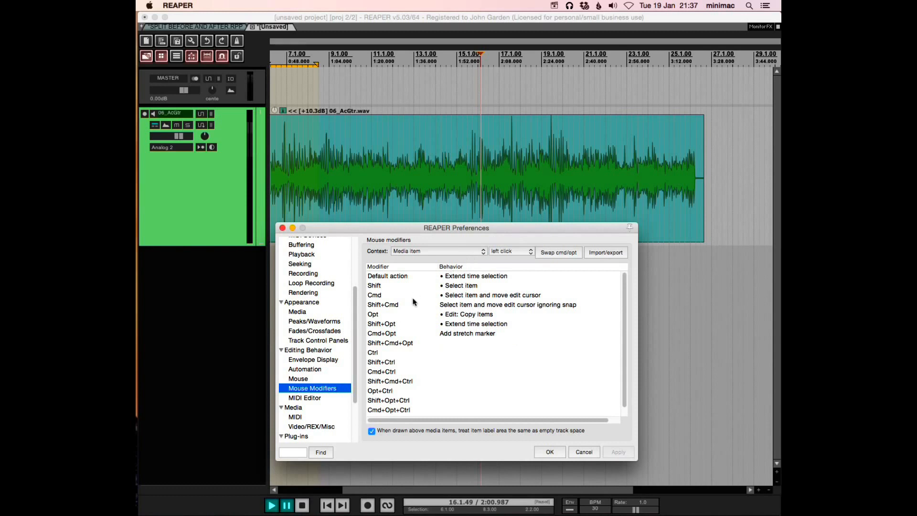
click(383, 304)
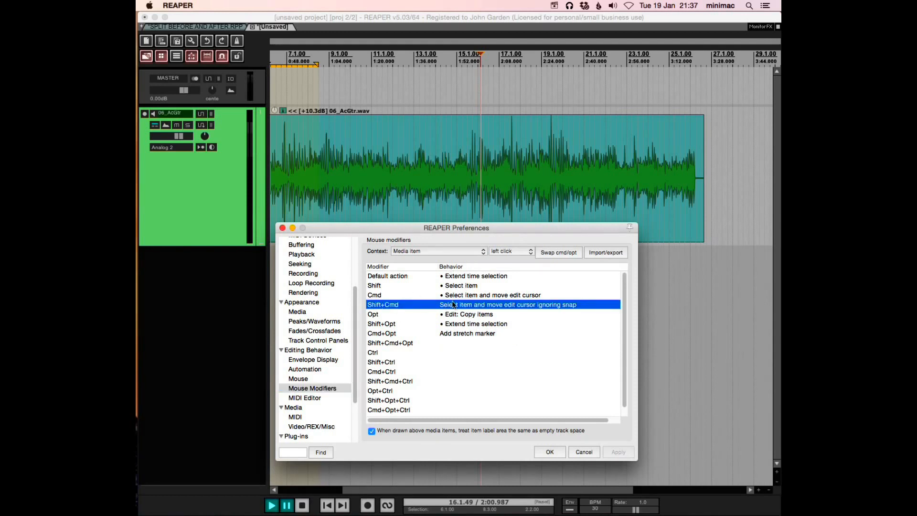
mouse_move(550, 309)
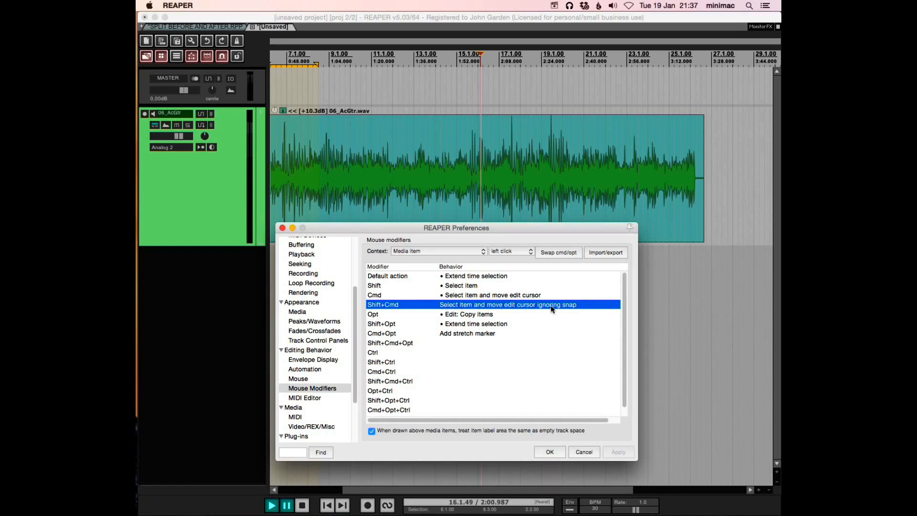
click(506, 303)
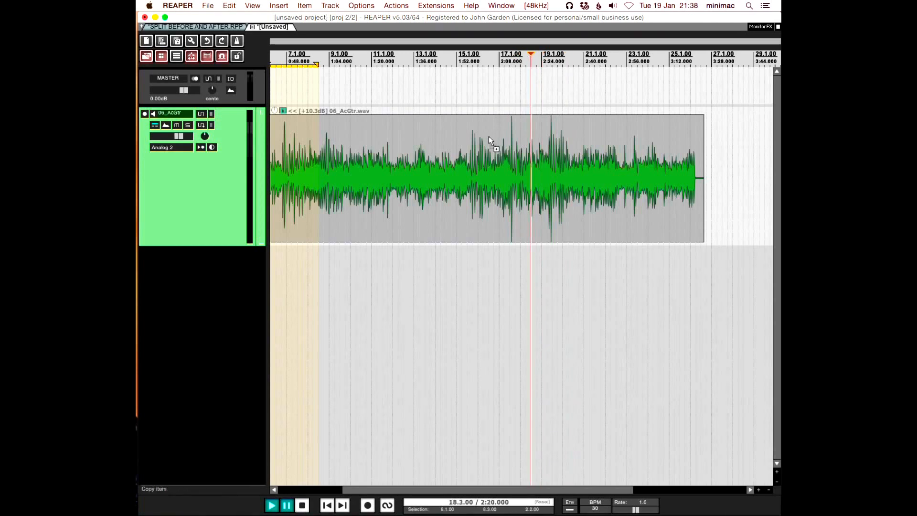
- Split the guitar item at the edit cursor near 2:03 and select the left piece
click(488, 163)
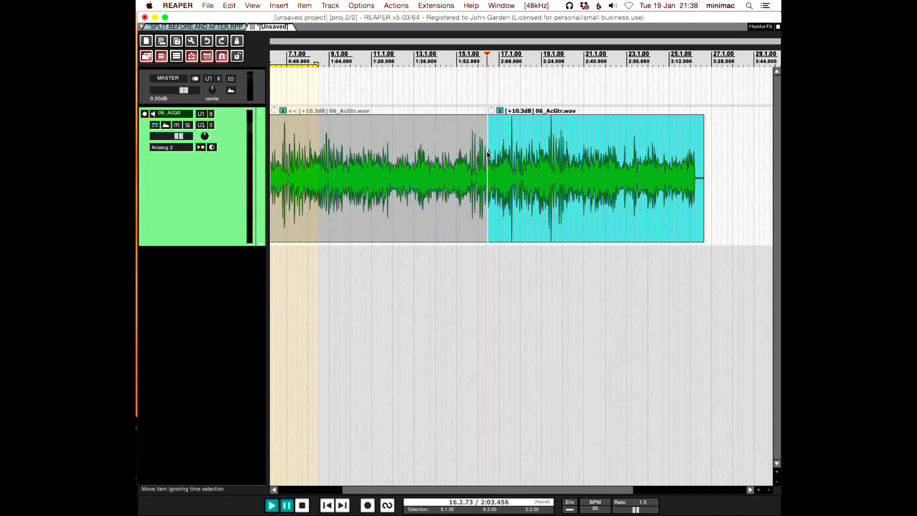
click(378, 176)
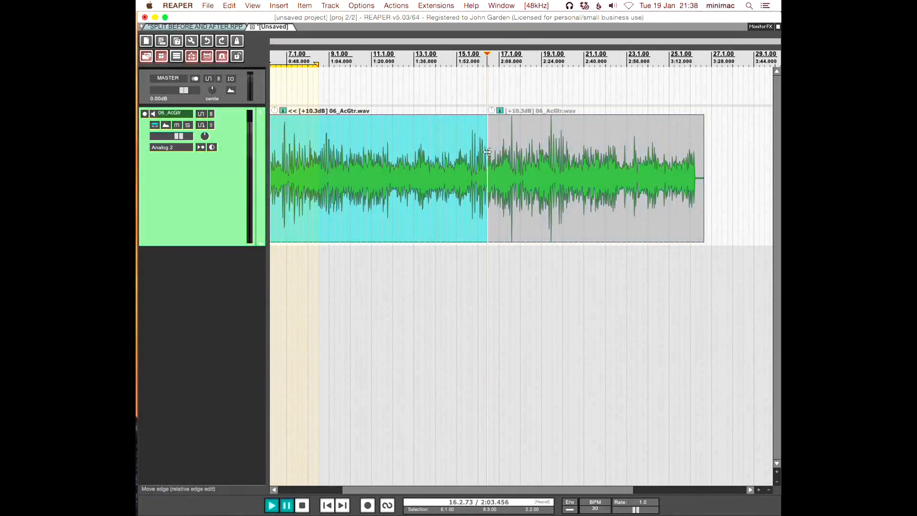